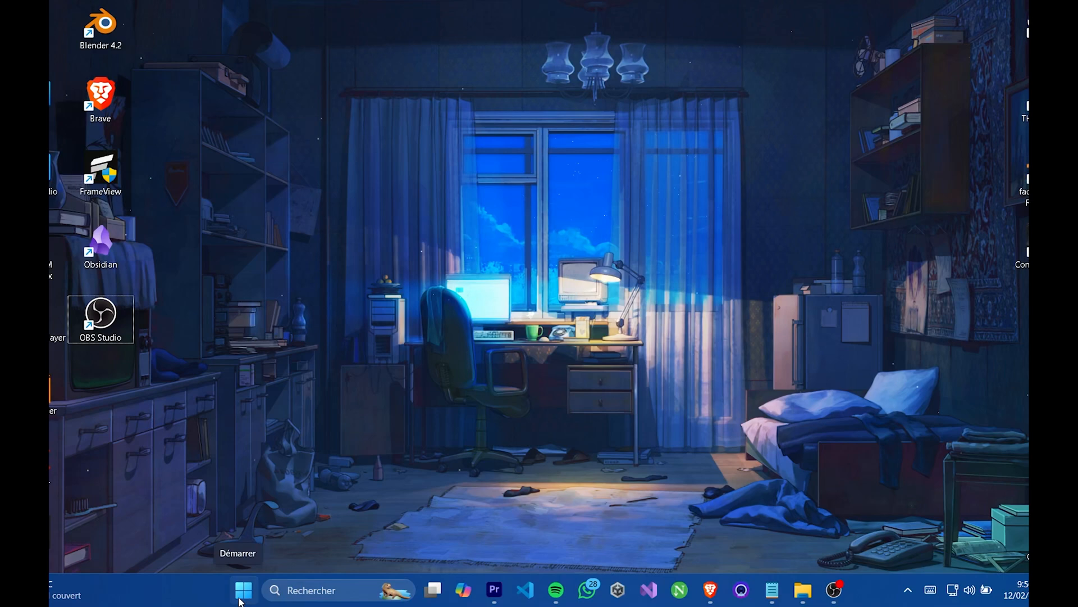
- Show the Start menu power options: Lock, Sleep, Shut down and Restart
{"action": "left_click", "coordinate": [243, 590]}
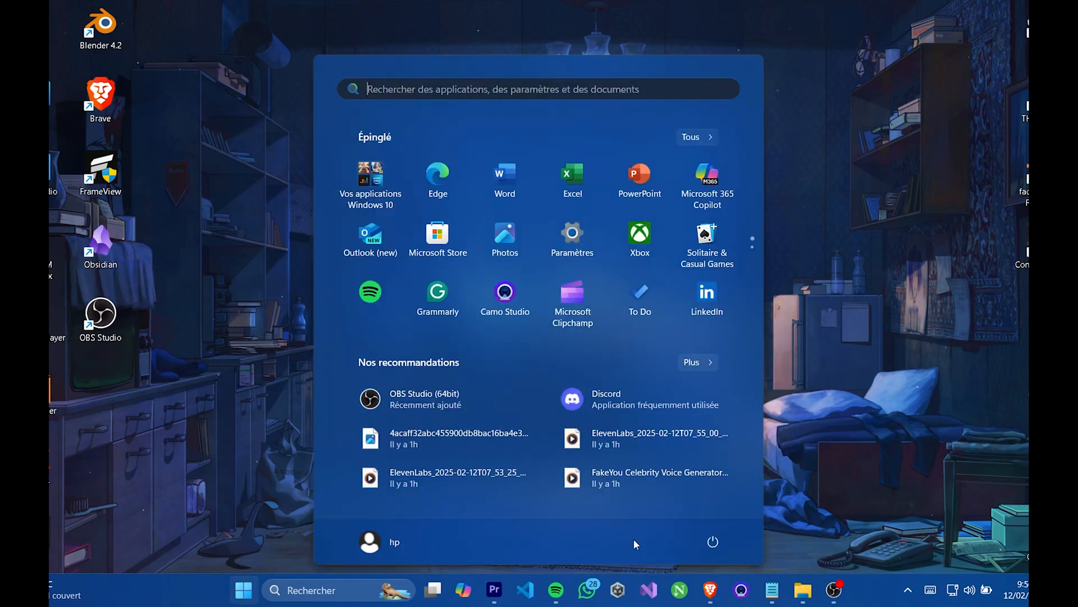
{"action": "left_click", "coordinate": [714, 542]}
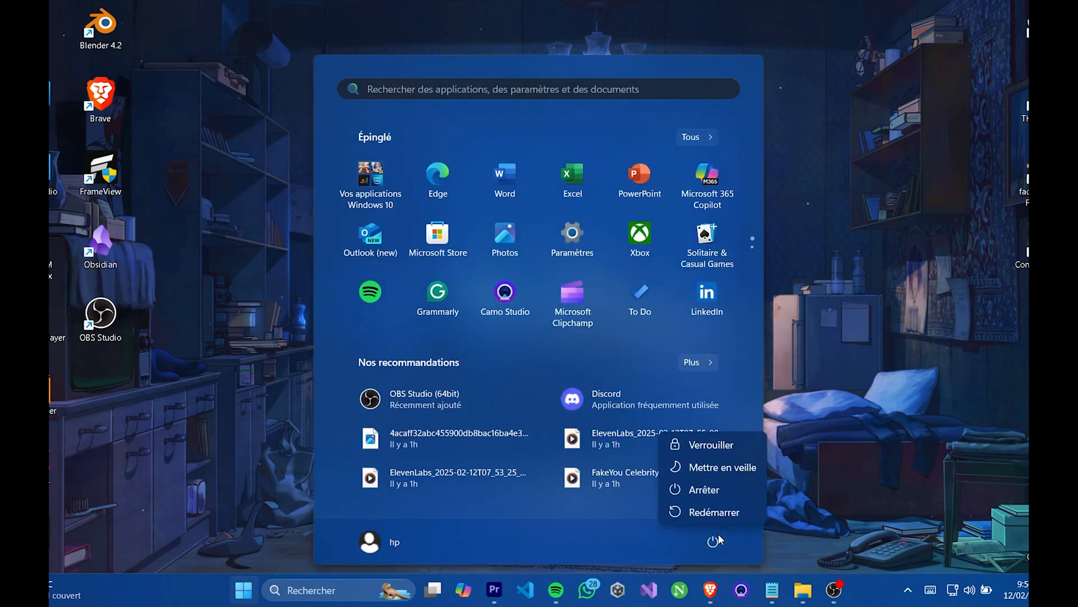
{"action": "mouse_move", "coordinate": [715, 512]}
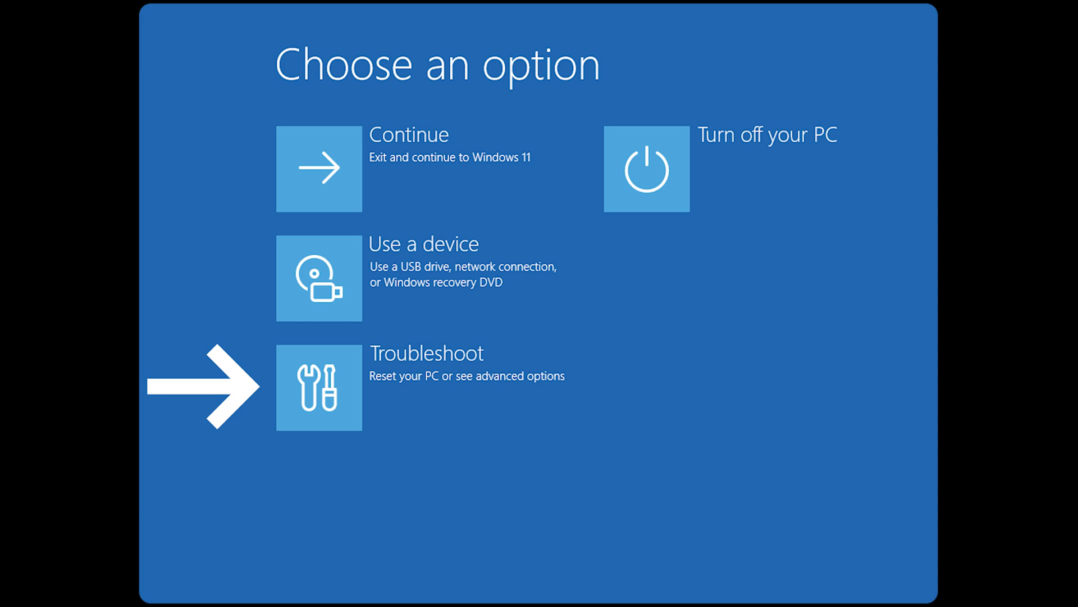
- Go Troubleshoot > Advanced options > See more recovery options > Startup Settings and restart
{"action": "left_click", "coordinate": [317, 388]}
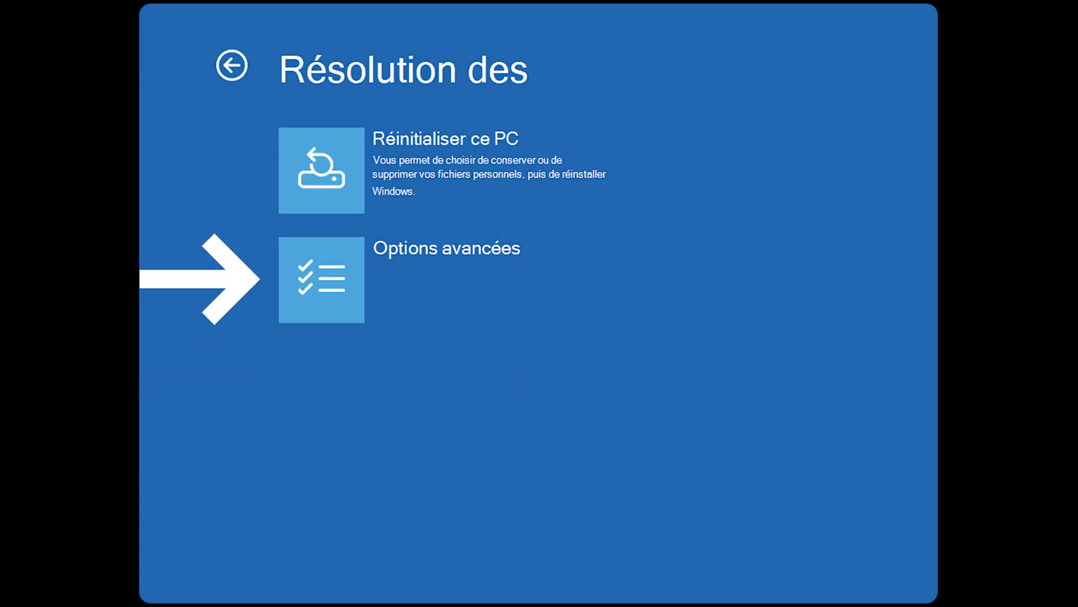
{"action": "left_click", "coordinate": [321, 280]}
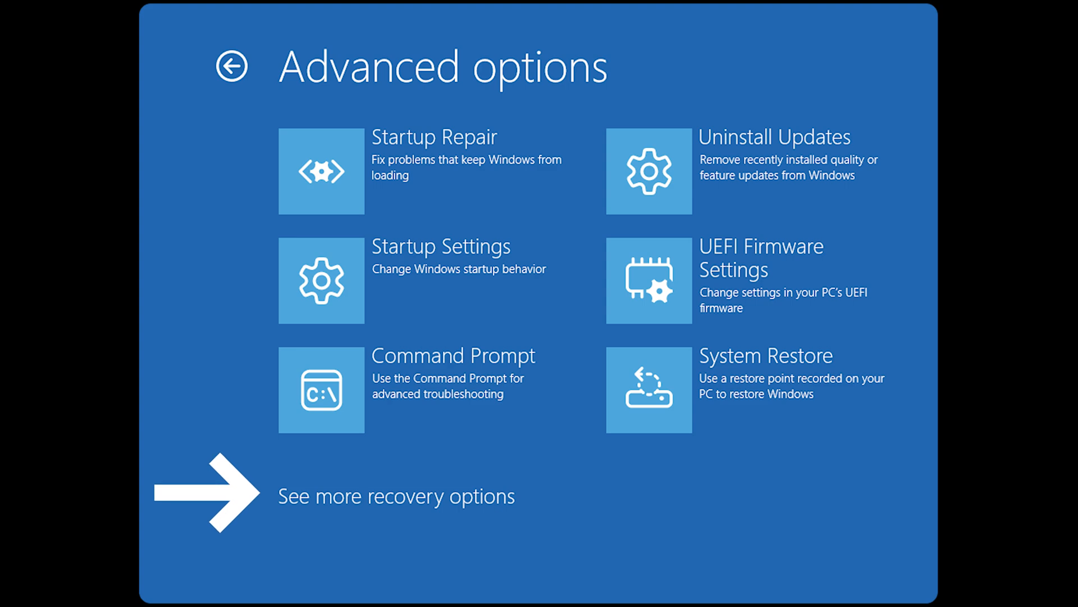
{"action": "left_click", "coordinate": [321, 280]}
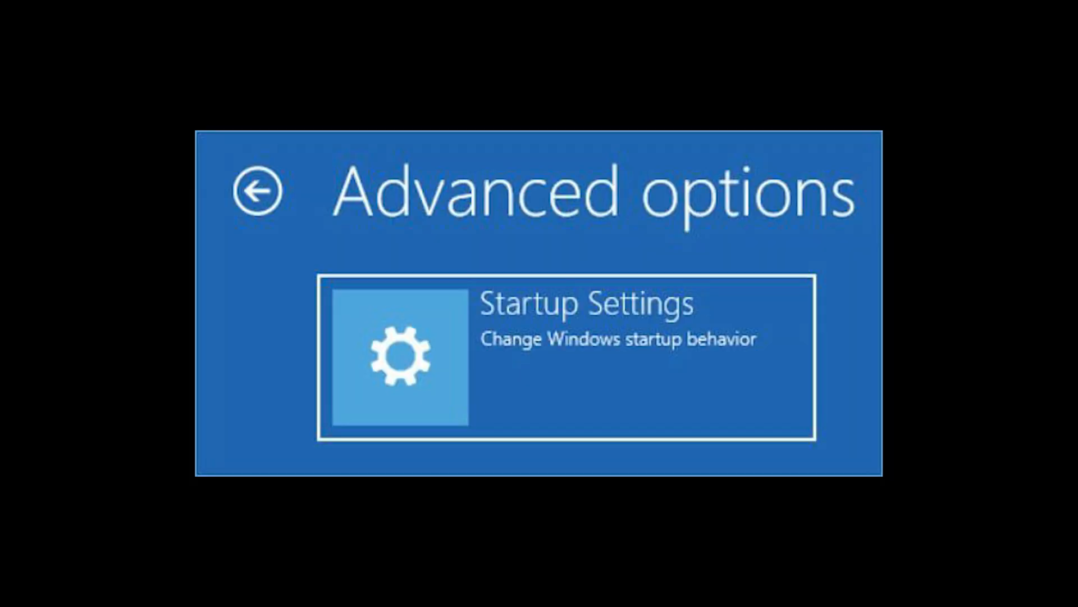
{"action": "left_click", "coordinate": [399, 354]}
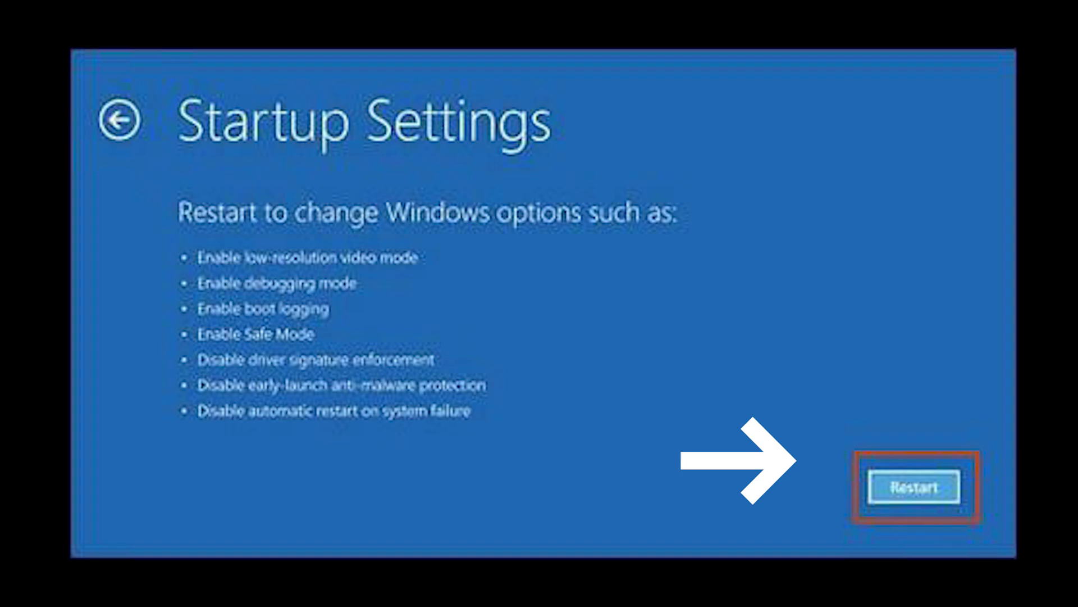
{"action": "left_click", "coordinate": [911, 487]}
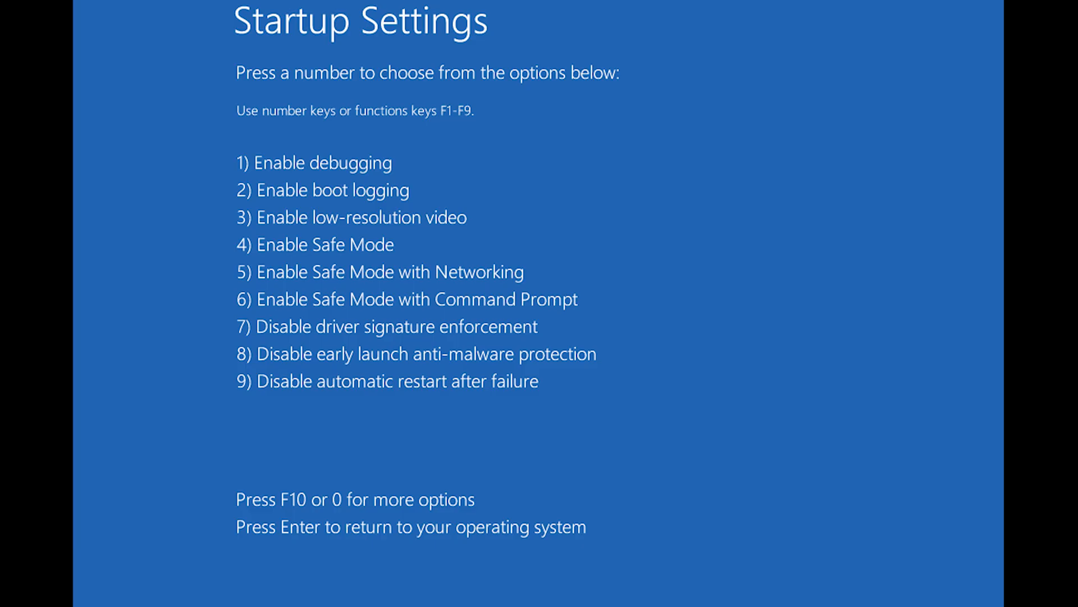
- Choose startup option 4 (Safe Mode) and let Windows boot to the desktop
{"action": "key", "text": "4"}
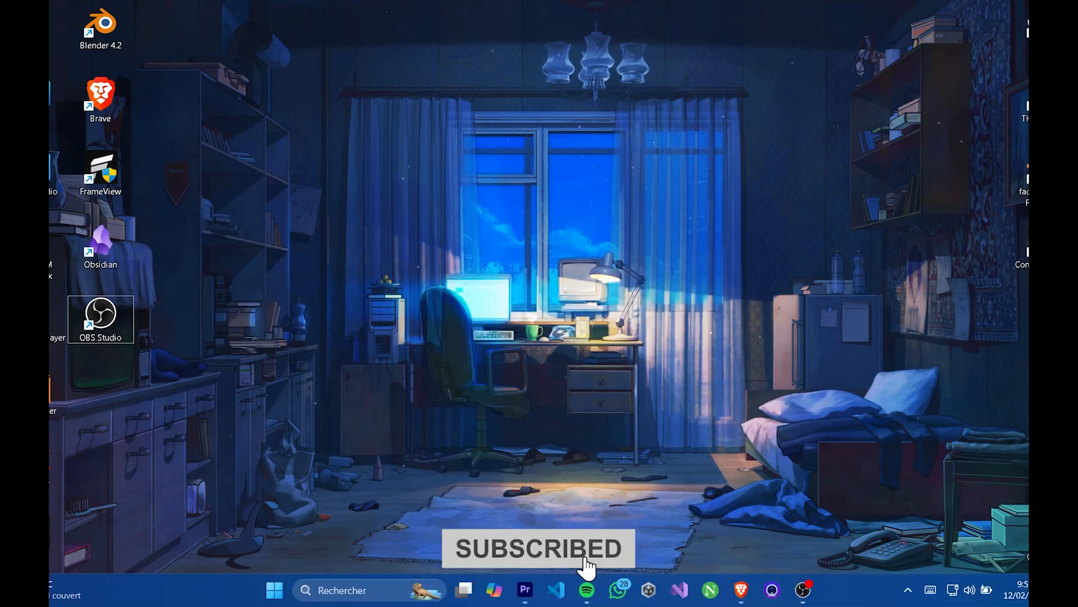
{"action": "mouse_move", "coordinate": [274, 590]}
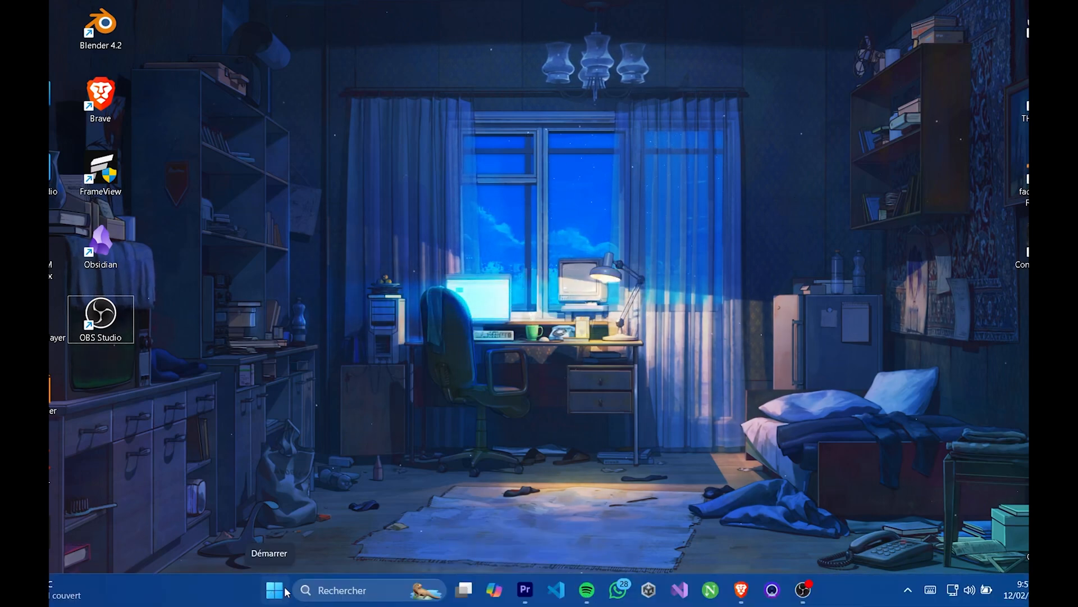
{"action": "right_click", "coordinate": [274, 590]}
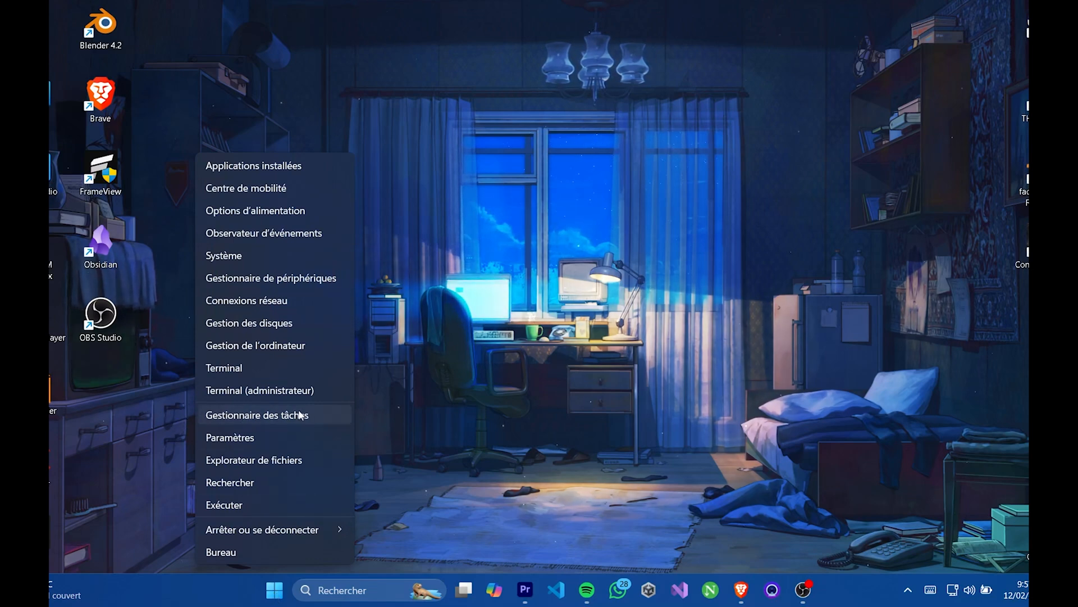
{"action": "left_click", "coordinate": [231, 409]}
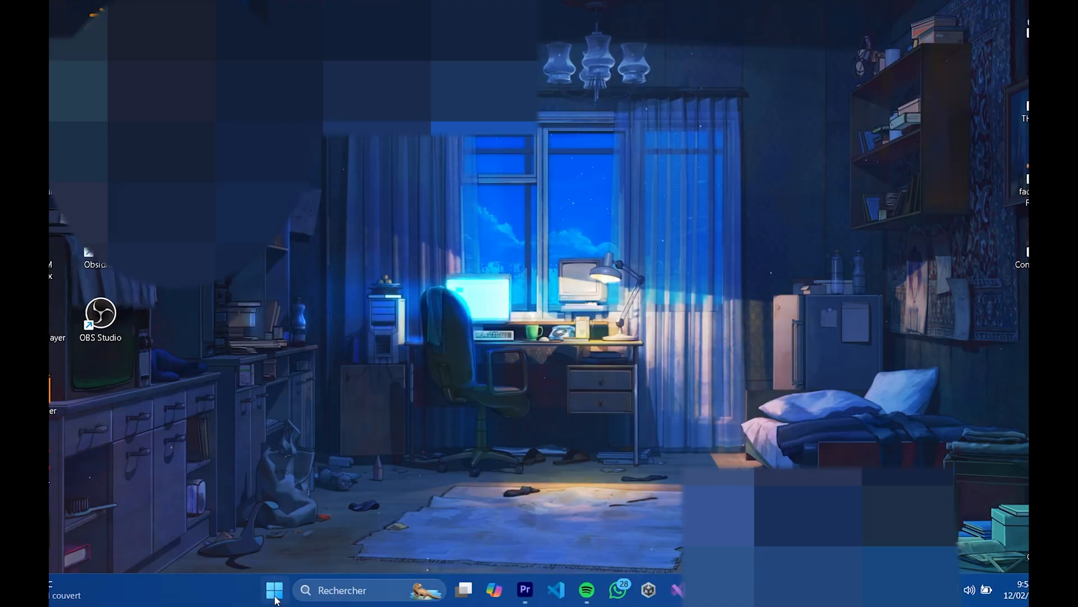
- Search the taskbar for "sett" to surface the Settings app as the top result
{"action": "left_click", "coordinate": [274, 590]}
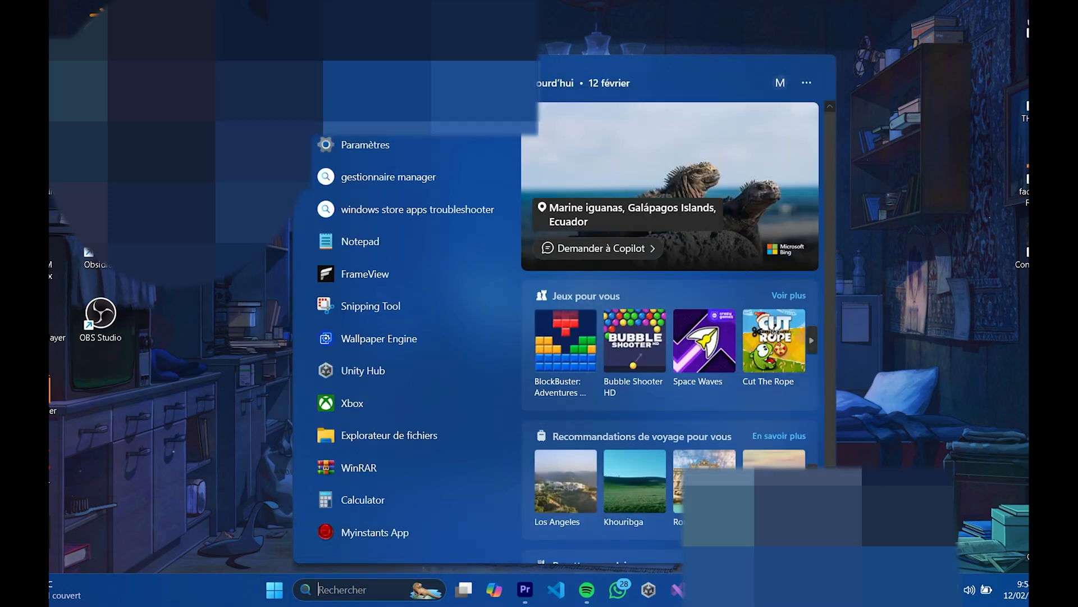
{"action": "type", "text": "setting"}
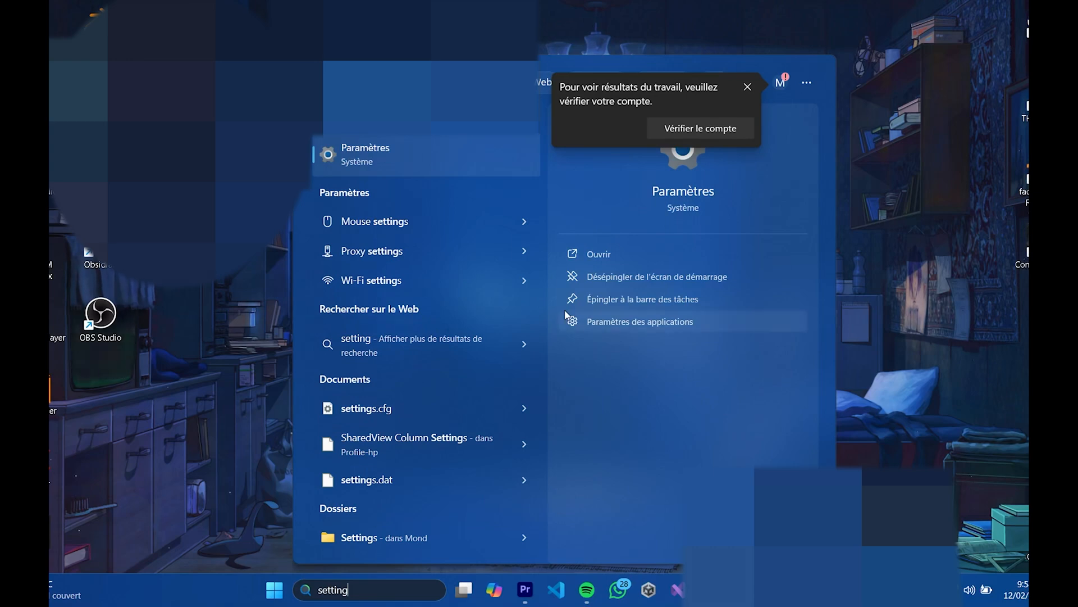
{"action": "mouse_move", "coordinate": [473, 155]}
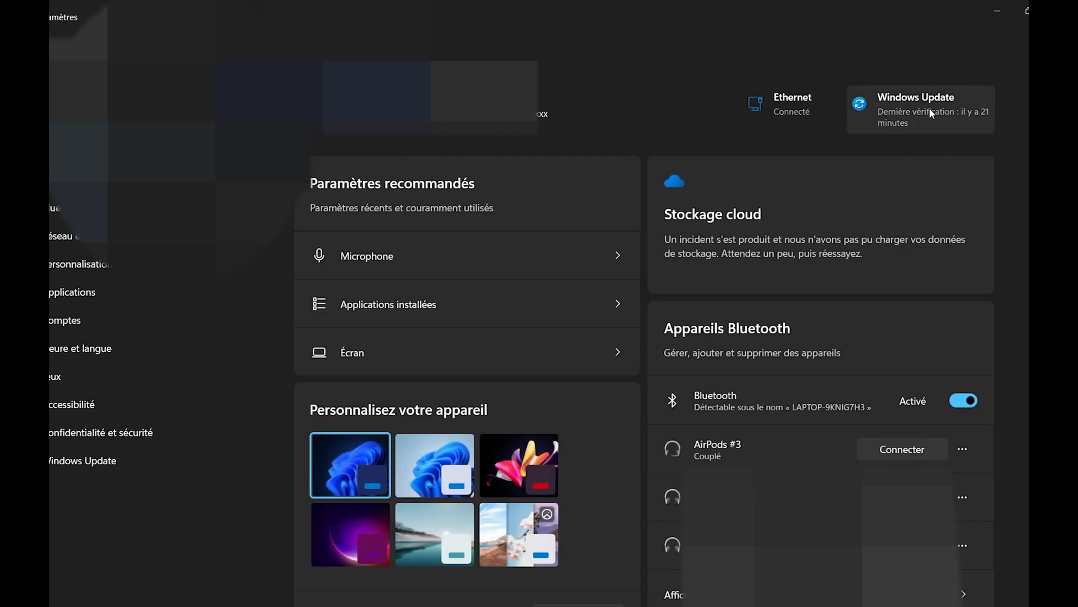
{"action": "mouse_move", "coordinate": [991, 123]}
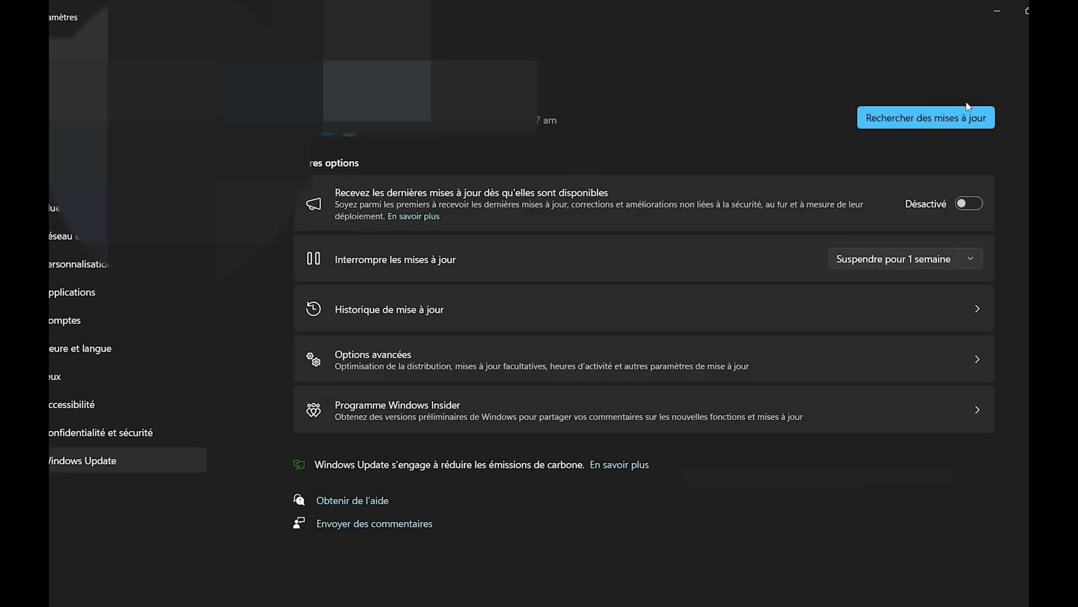
{"action": "mouse_move", "coordinate": [961, 117]}
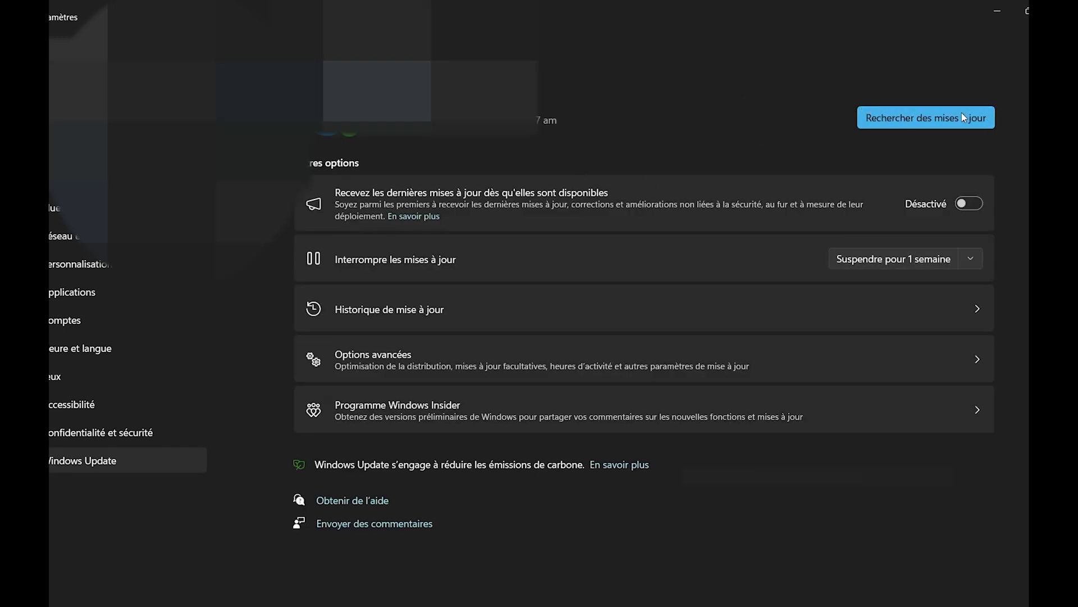